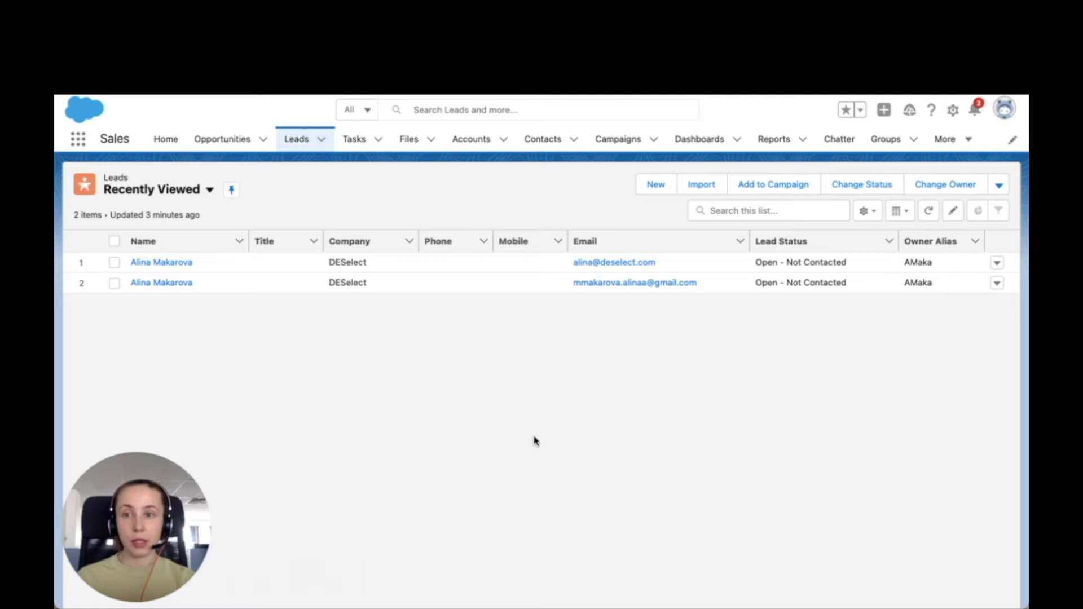
{"action": "mouse_move", "coordinate": [532, 437]}
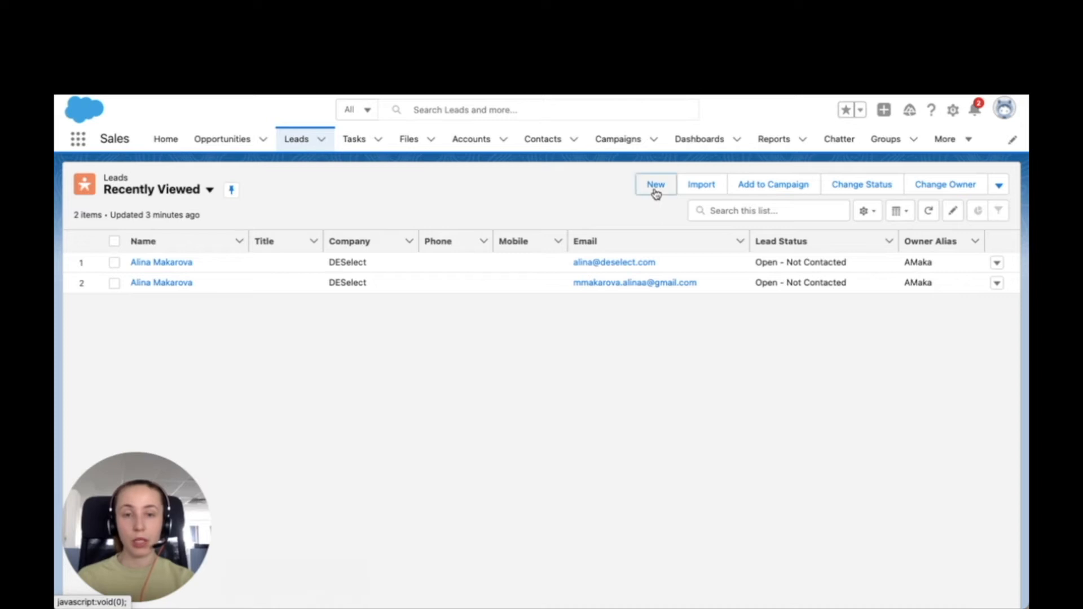
{"action": "left_click", "coordinate": [654, 184]}
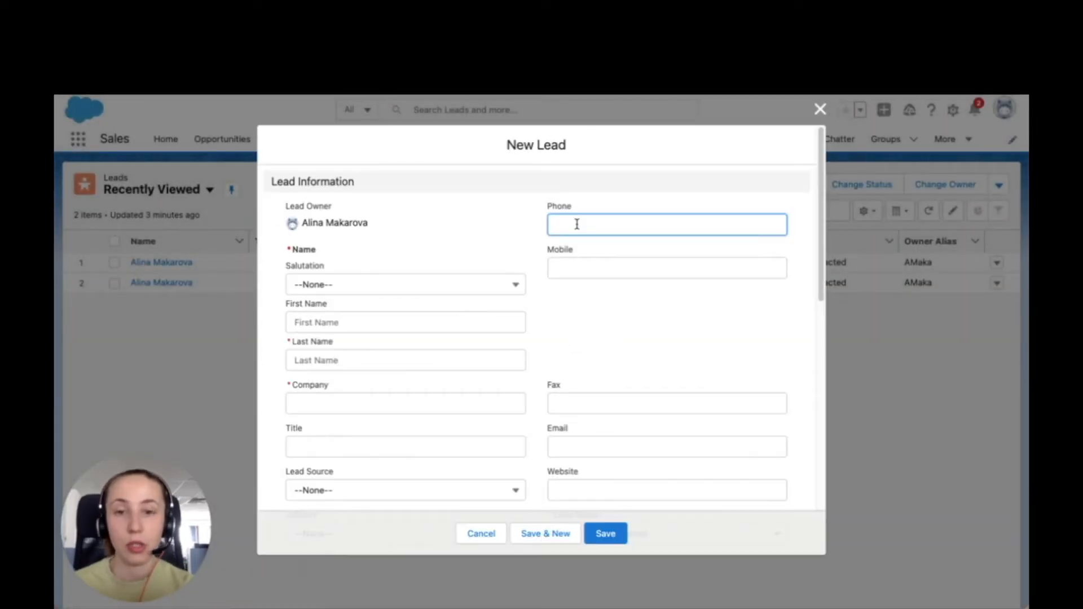
{"action": "type", "text": "0477077"}
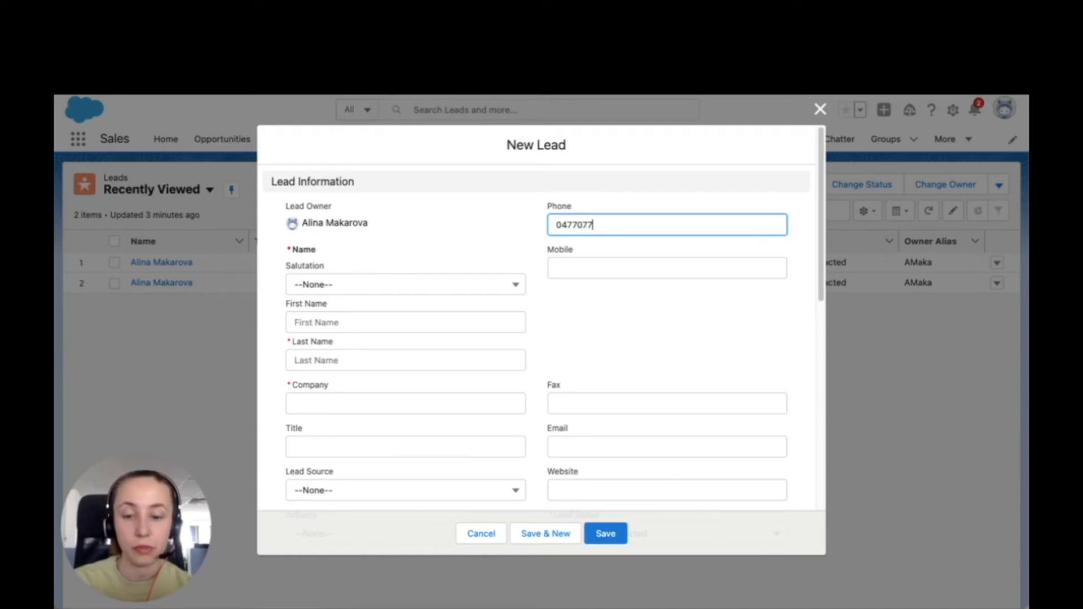
{"action": "type", "text": "A"}
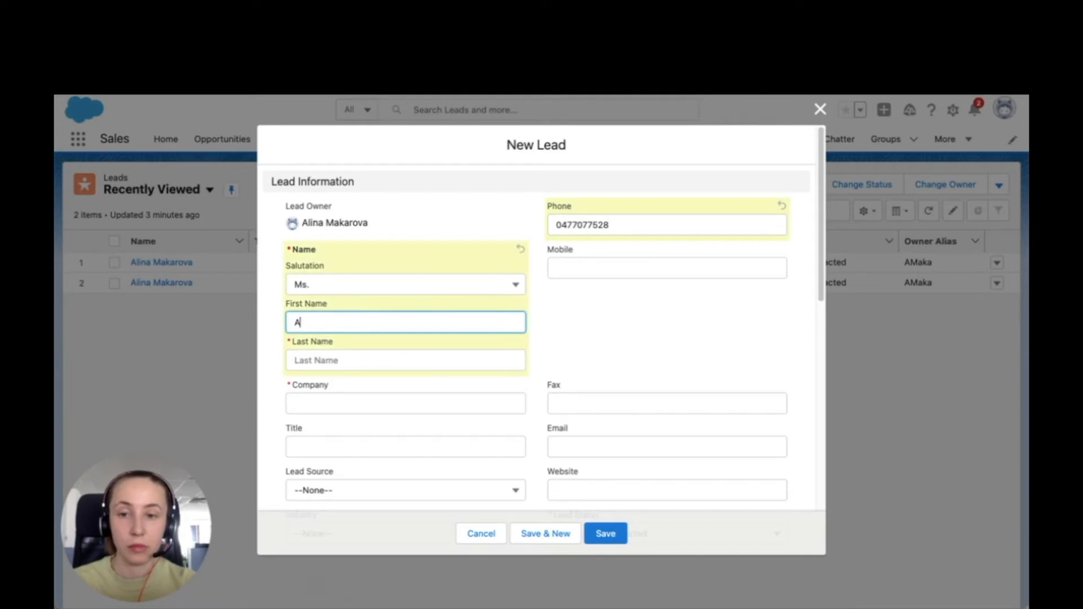
{"action": "type", "text": "DESelect"}
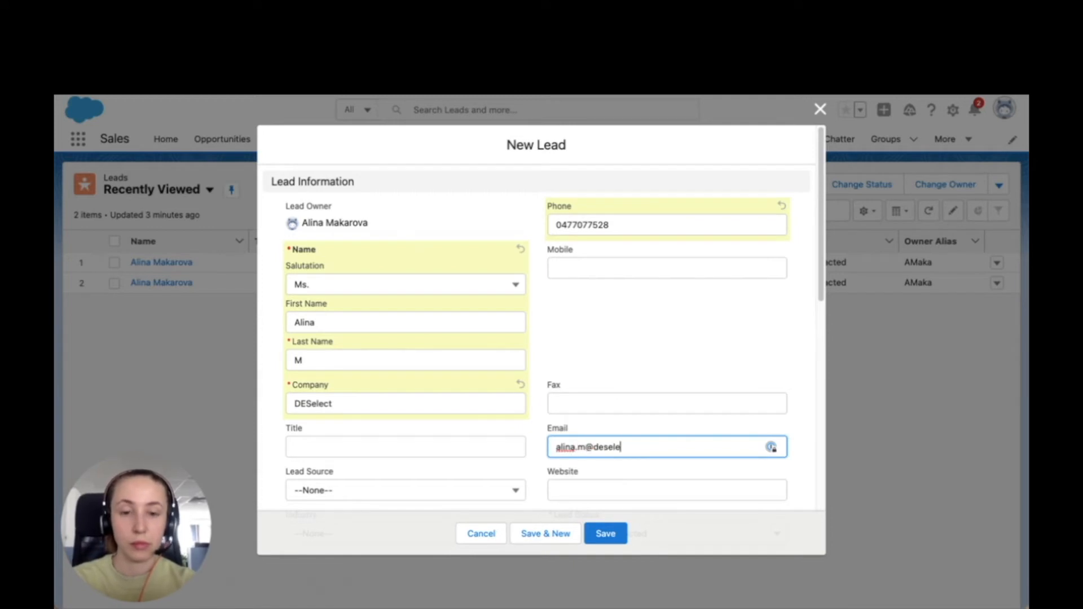
{"action": "scroll", "scroll_direction": "down", "scroll_amount": 3}
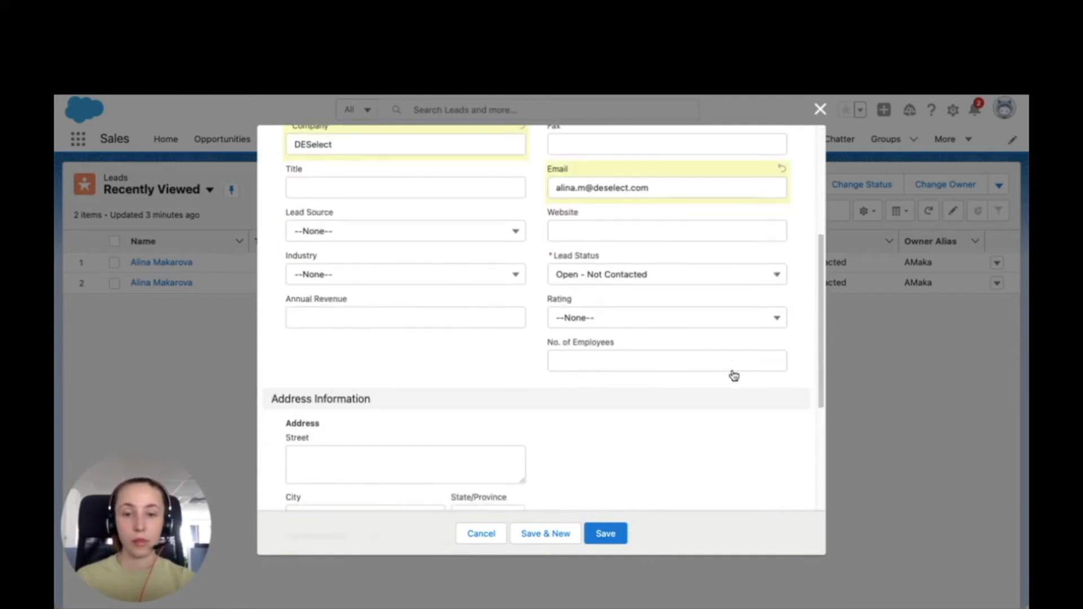
{"action": "scroll", "scroll_direction": "down", "scroll_amount": 3}
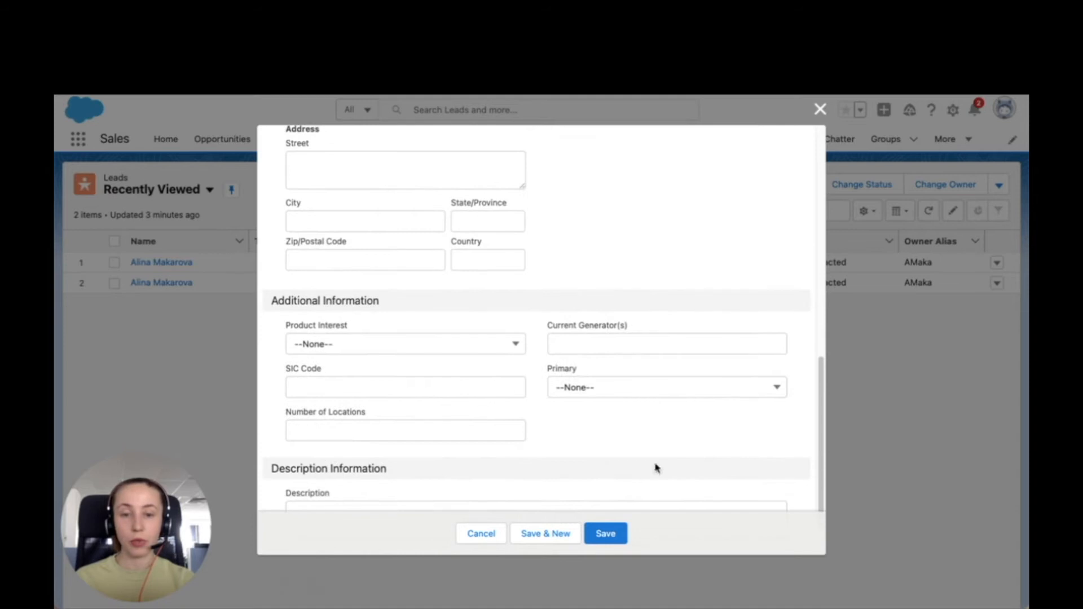
{"action": "left_click", "coordinate": [605, 533]}
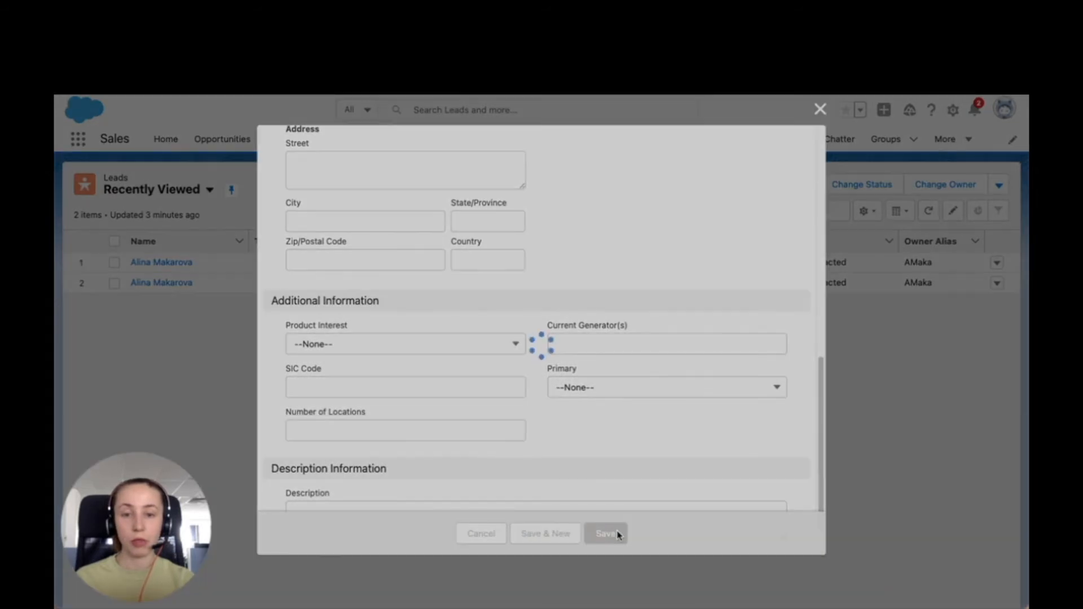
{"action": "left_click", "coordinate": [605, 533]}
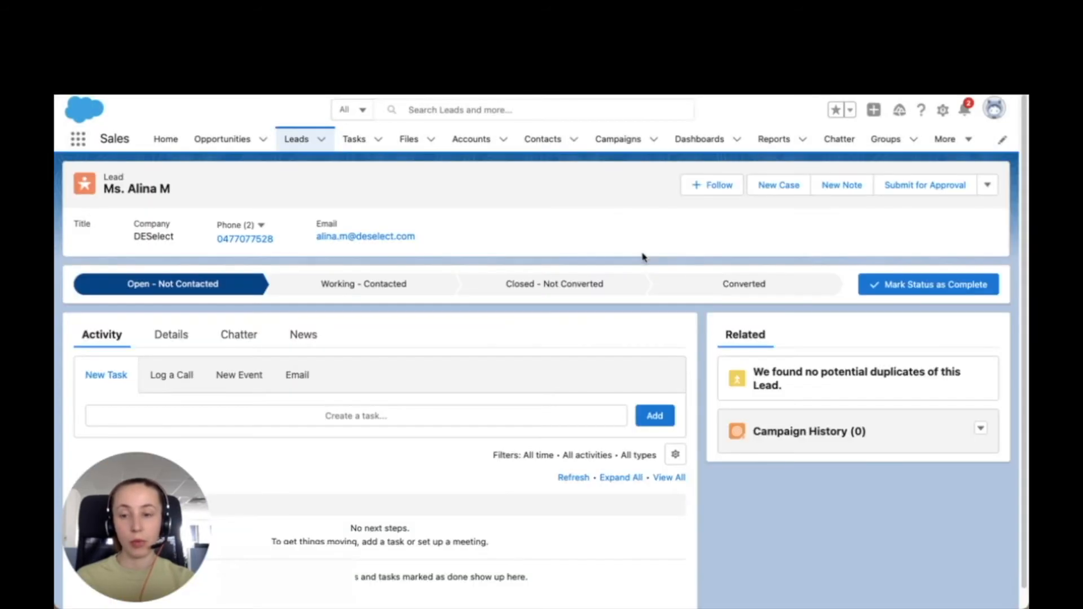
Step: Start a new report in Reports based on the Leads report type
{"action": "left_click", "coordinate": [774, 139]}
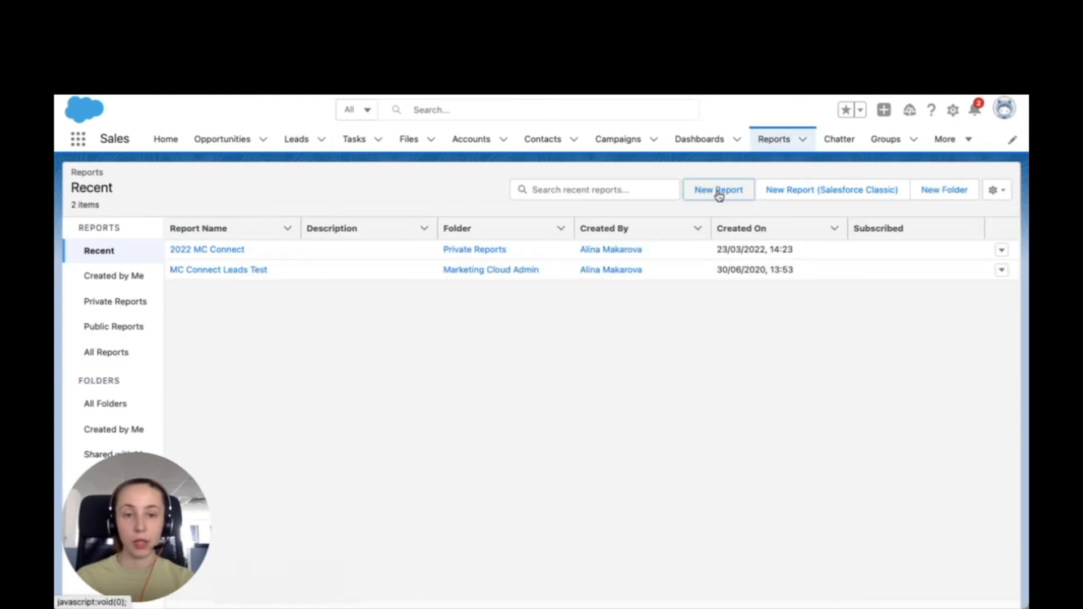
{"action": "left_click", "coordinate": [717, 189]}
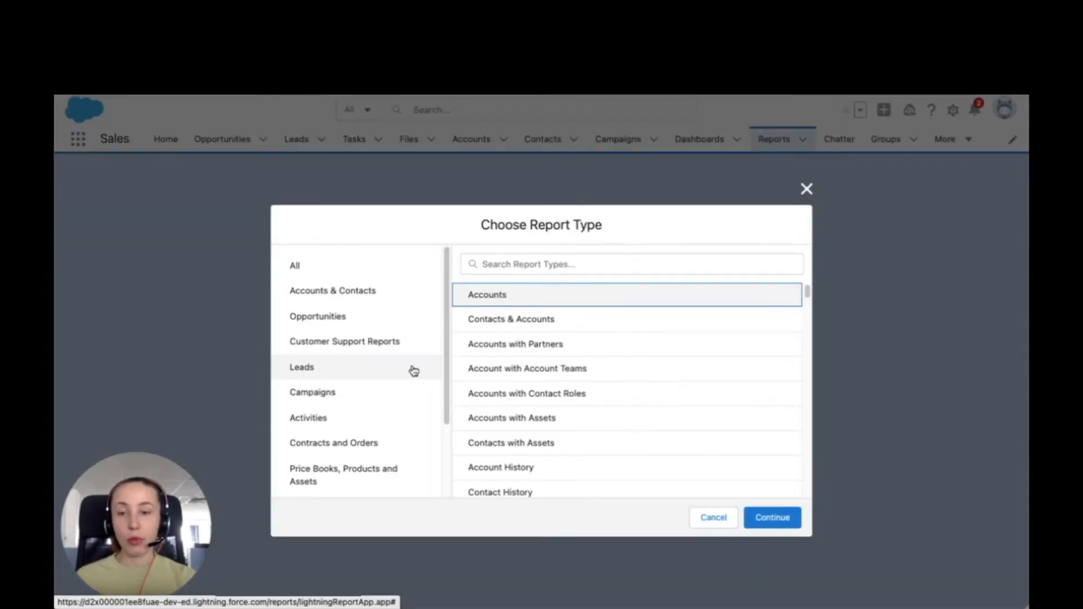
{"action": "left_click", "coordinate": [302, 366]}
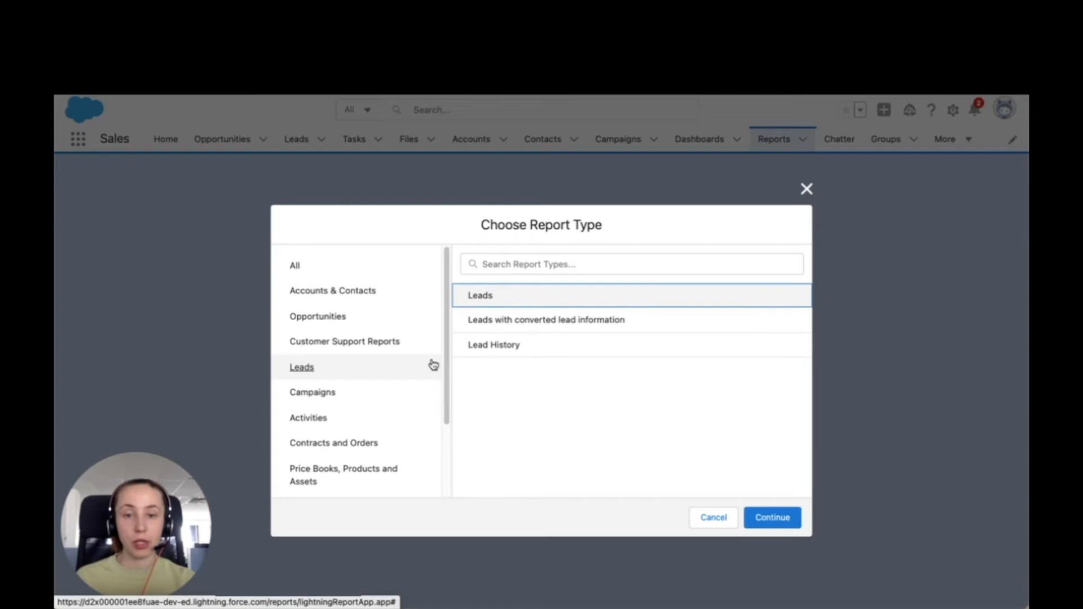
{"action": "left_click", "coordinate": [772, 517]}
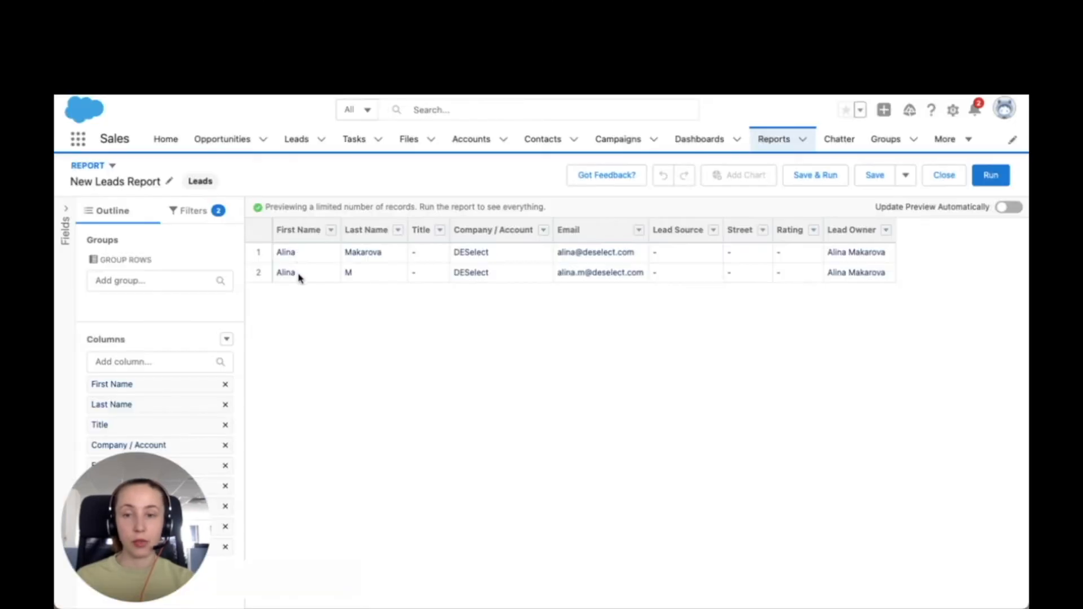
{"action": "mouse_move", "coordinate": [541, 286]}
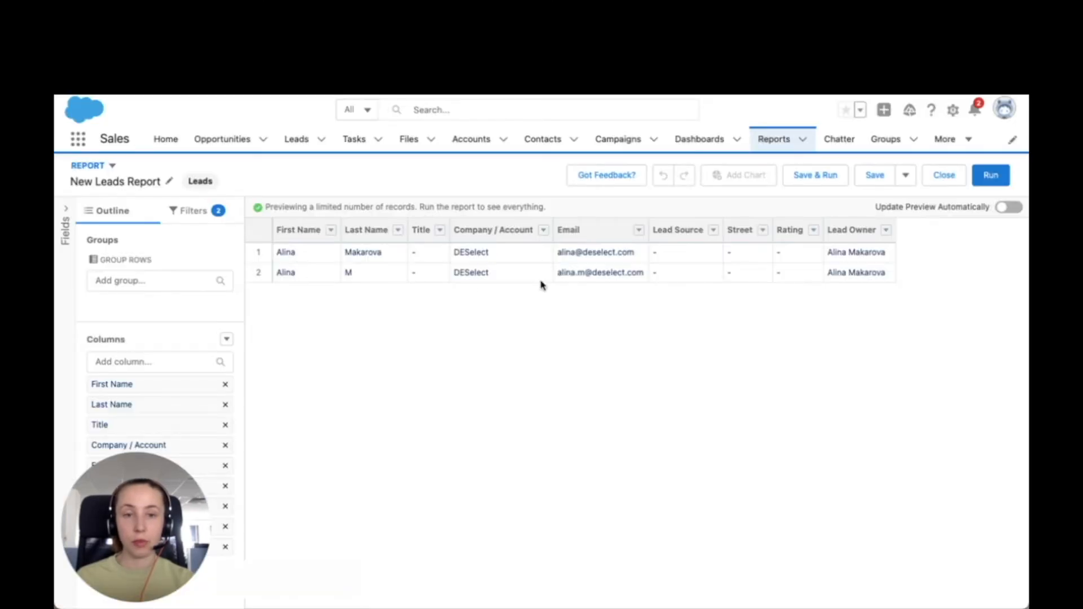
Step: Save the leads report as 'Salesforce DE 2022' in Private Reports
{"action": "left_click", "coordinate": [872, 175]}
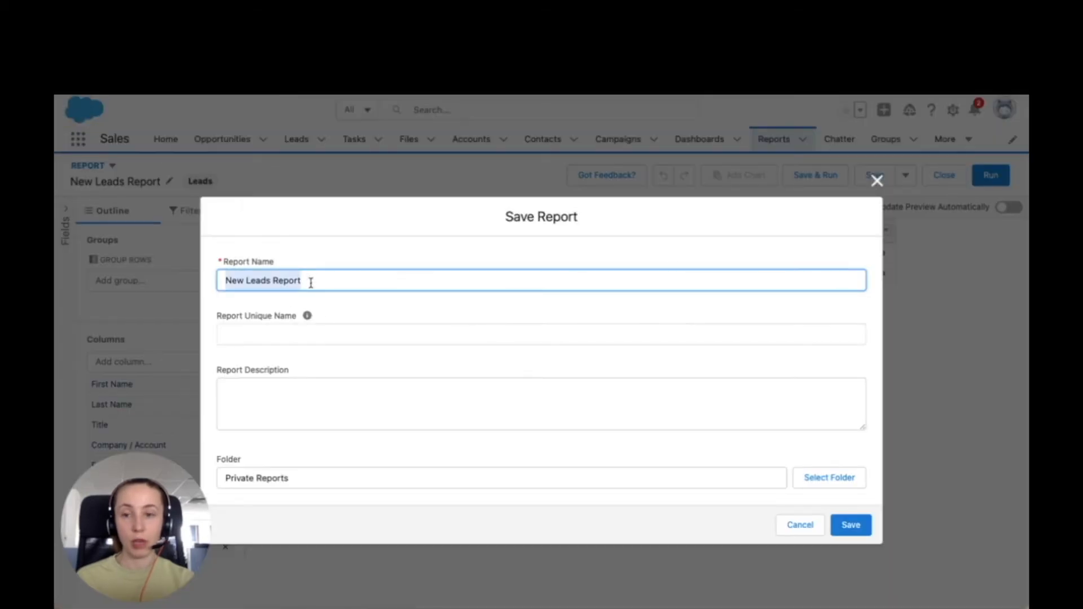
{"action": "type", "text": "Salesforce DE 2022"}
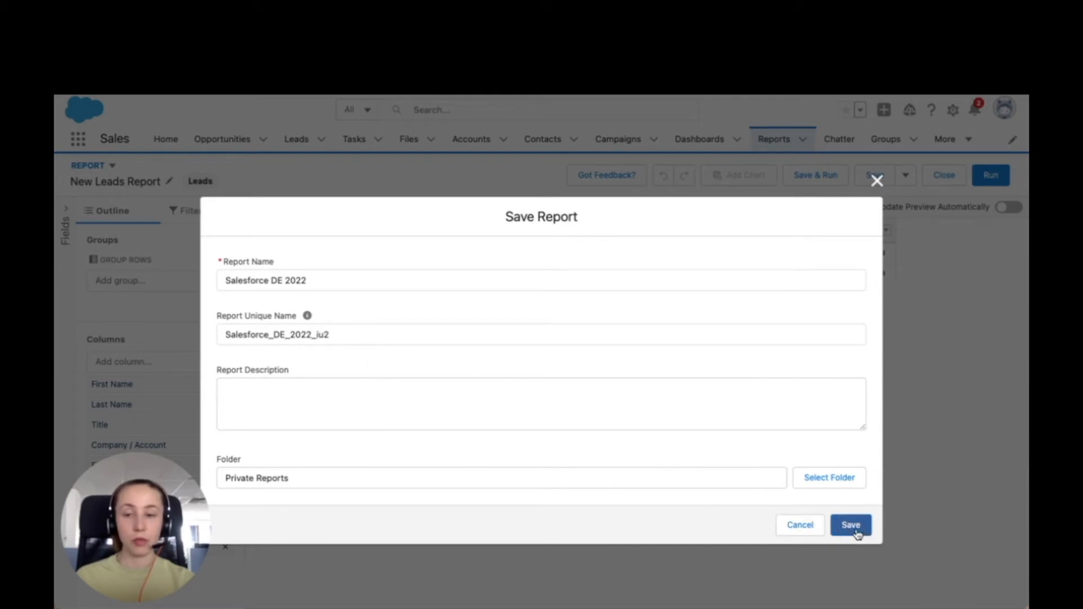
{"action": "left_click", "coordinate": [850, 524]}
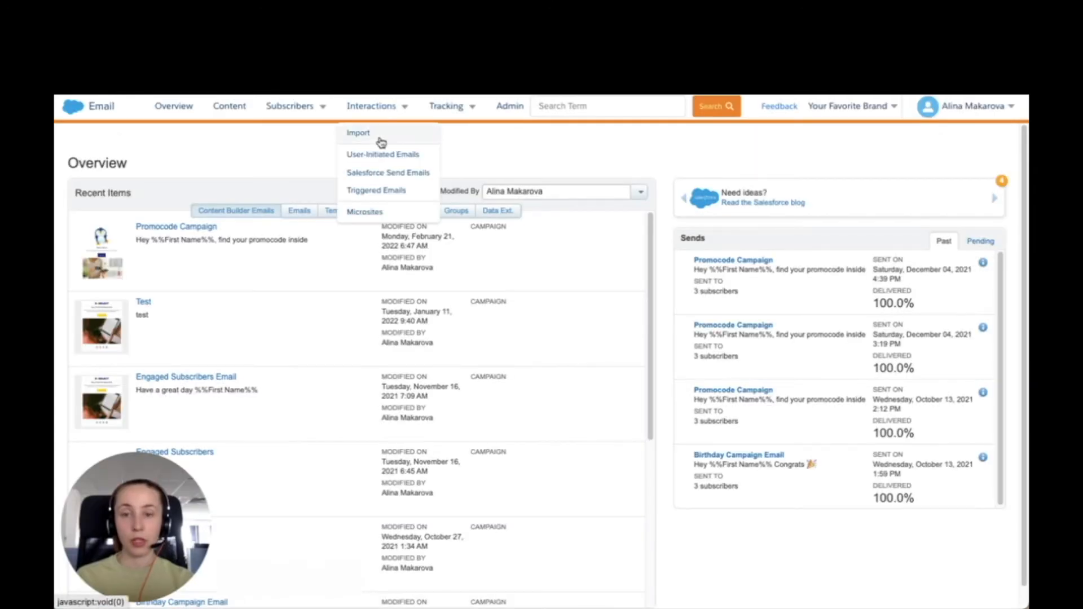
Step: Go to the Imports list in Email Studio via Interactions > Import
{"action": "left_click", "coordinate": [358, 133]}
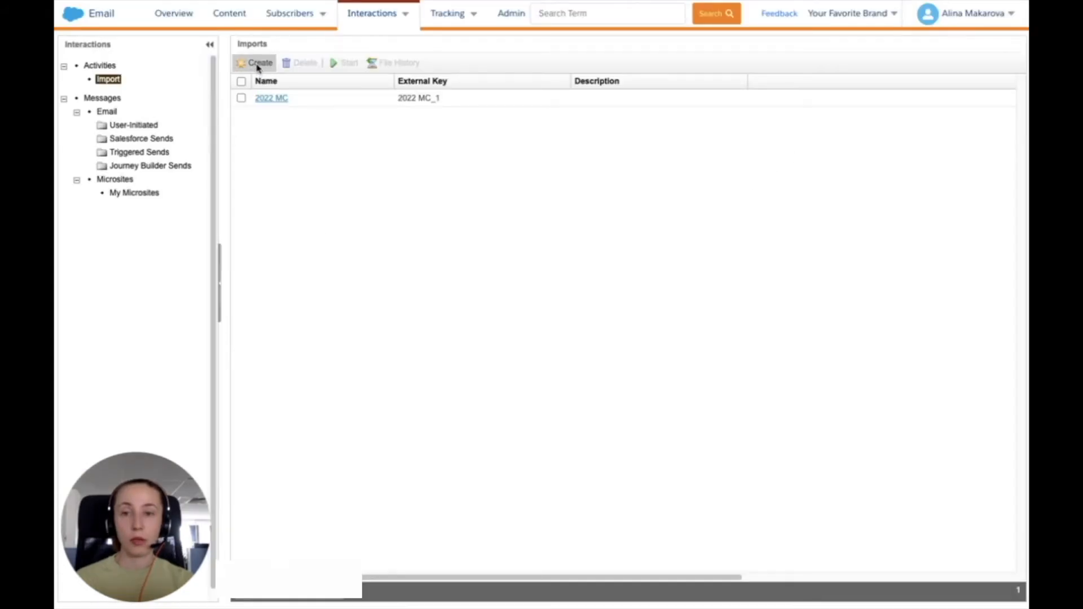
Step: Create a new import named Salesforce DE 2022 with a Salesforce report as its data source
{"action": "left_click", "coordinate": [260, 63]}
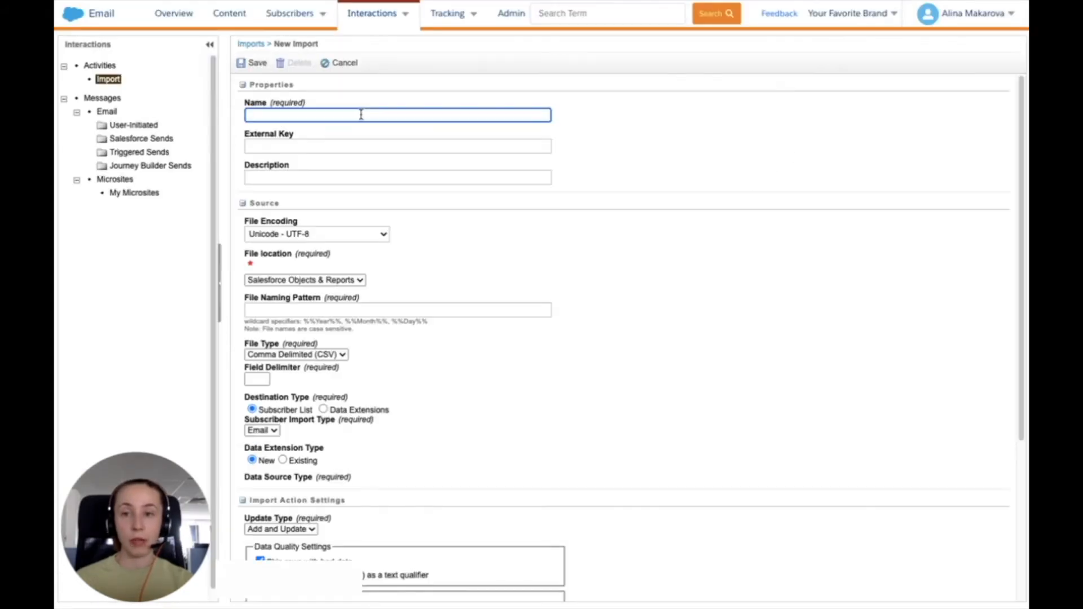
{"action": "type", "text": "Salesforce DE 2022"}
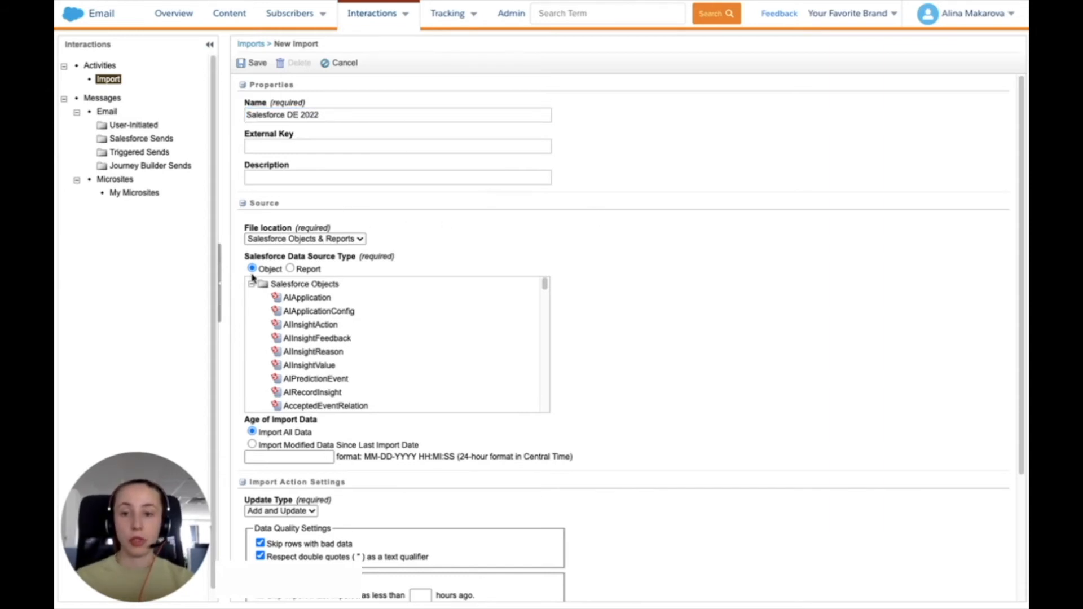
{"action": "scroll", "scroll_direction": "down", "scroll_amount": 3}
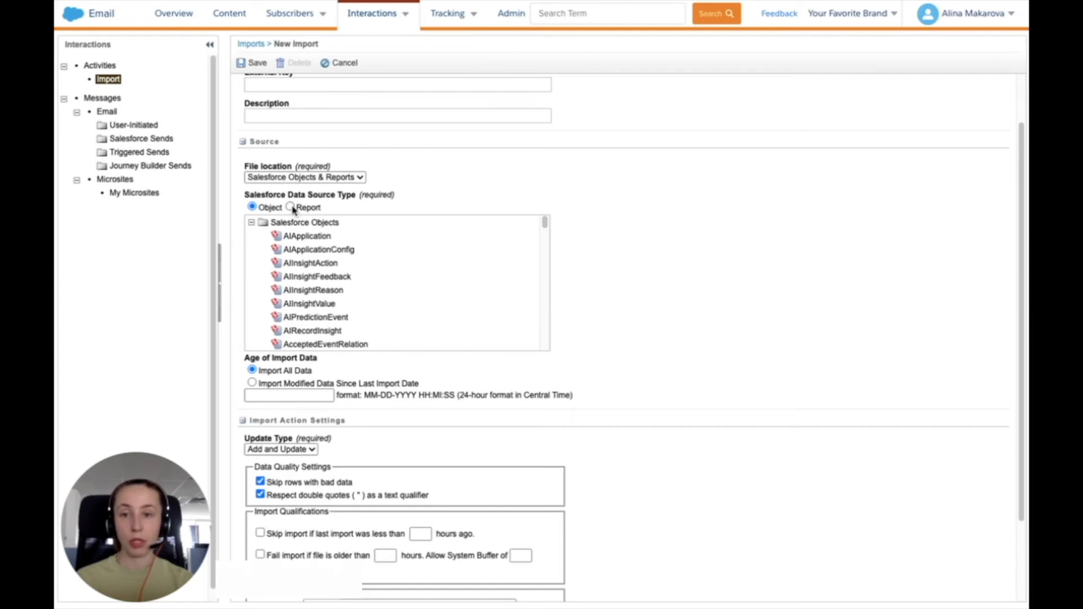
{"action": "left_click", "coordinate": [290, 268]}
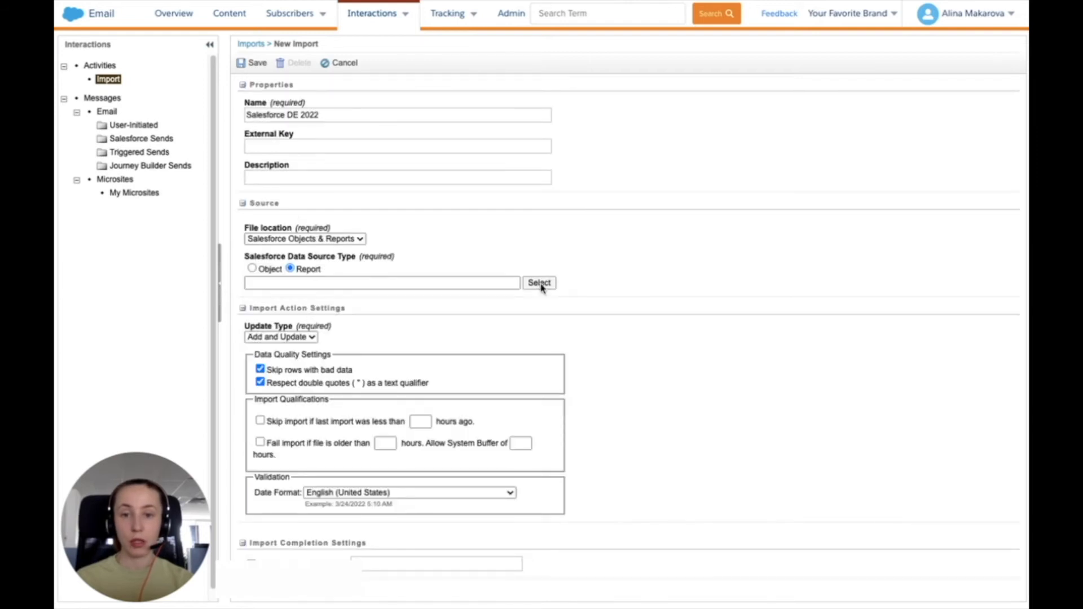
Step: Find reports whose name contains 2022 and select Salesforce DE 2022 as the source
{"action": "left_click", "coordinate": [539, 282]}
{"action": "type", "text": "2022"}
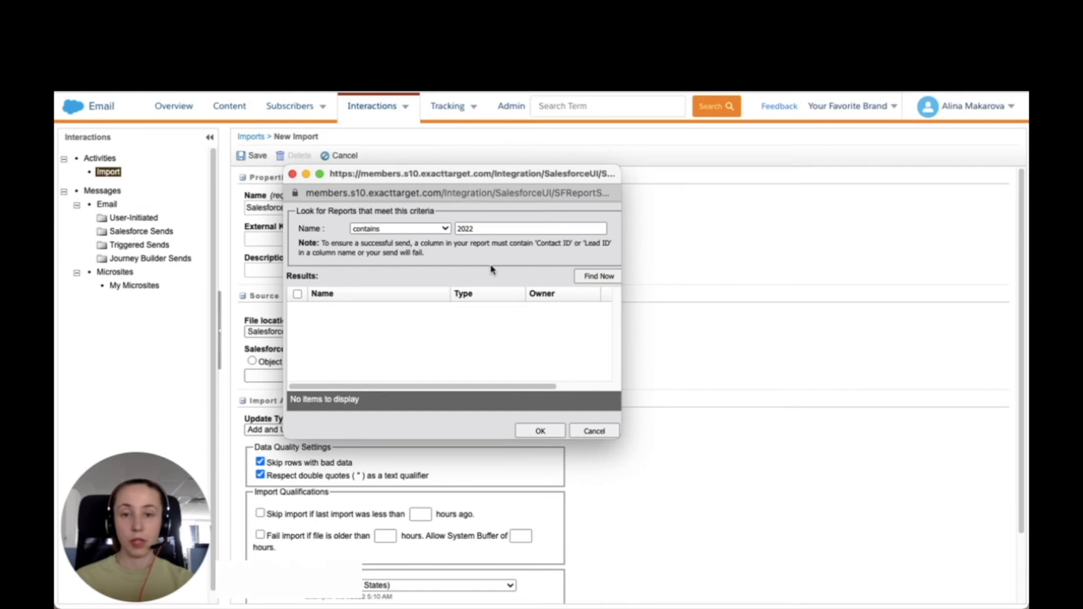
{"action": "left_click", "coordinate": [598, 275]}
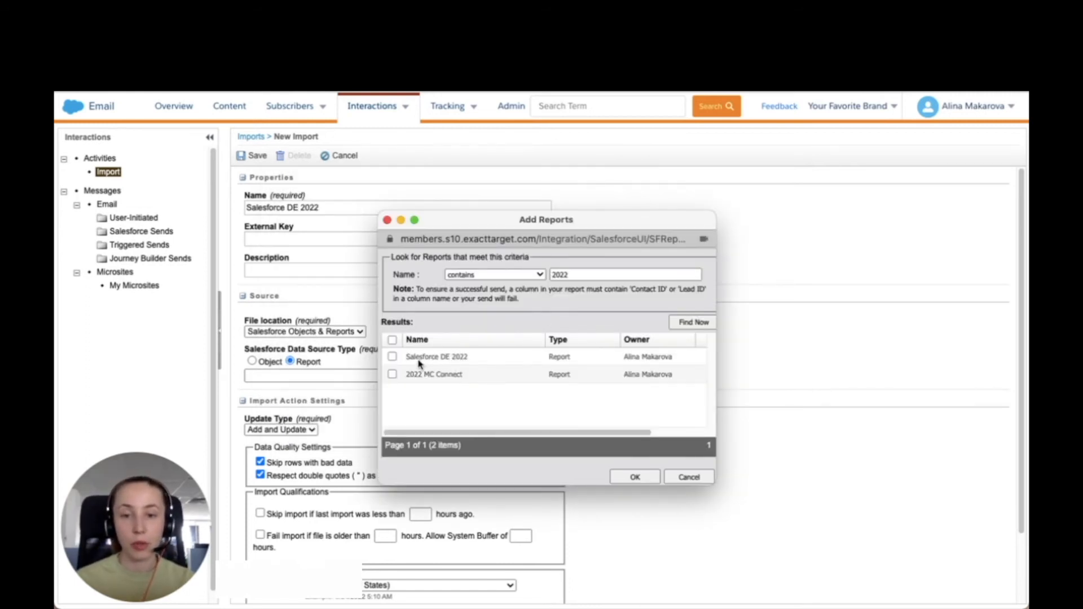
{"action": "left_click", "coordinate": [393, 358]}
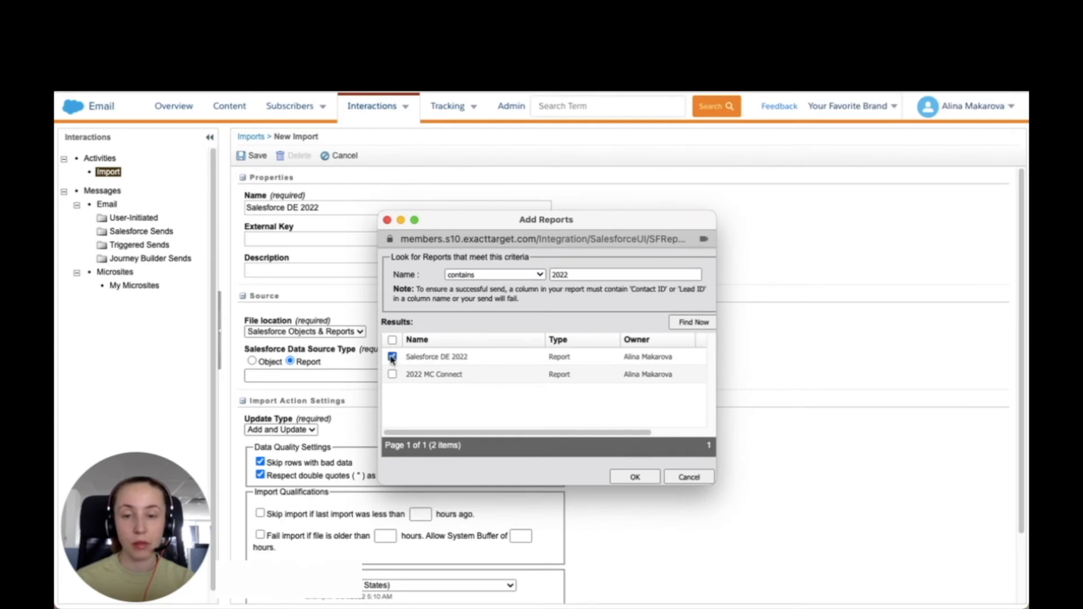
{"action": "left_click", "coordinate": [633, 476]}
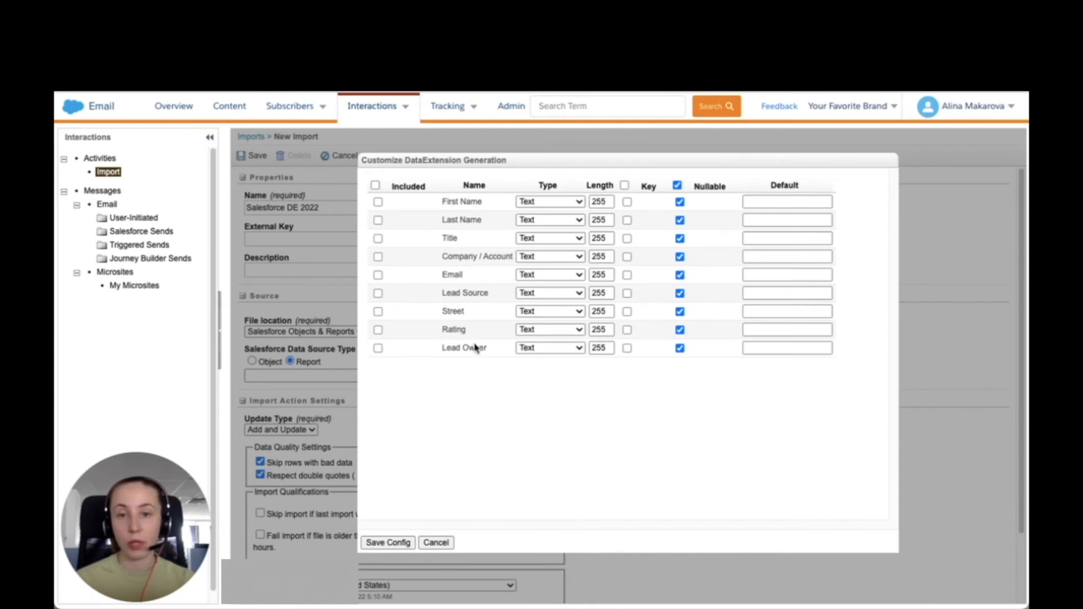
{"action": "mouse_move", "coordinate": [553, 278]}
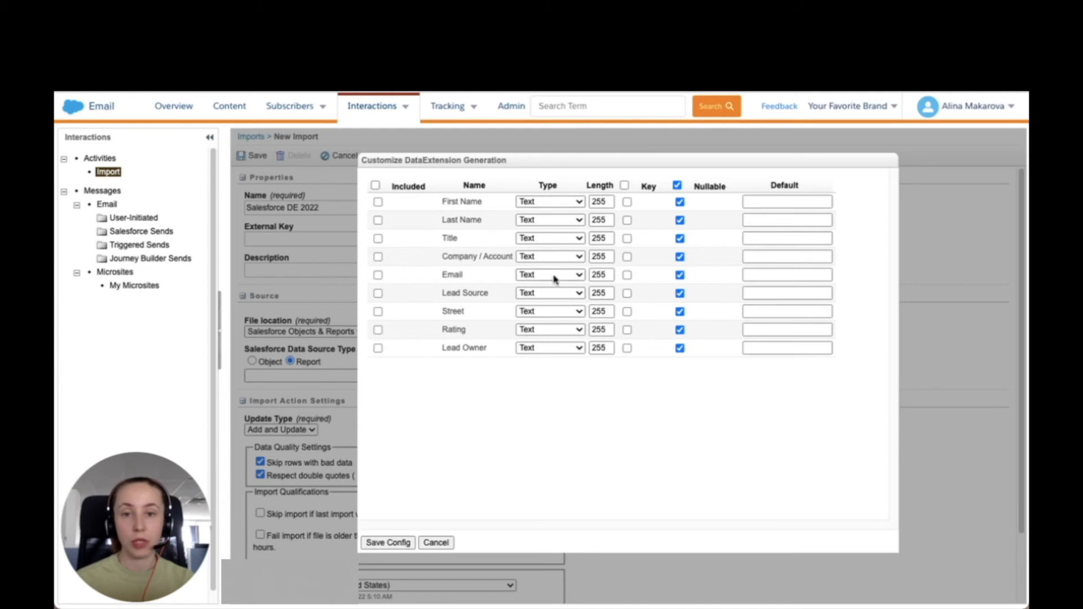
Step: Set Email's type to Email Address, include all nine fields, and save the configuration
{"action": "left_click", "coordinate": [550, 274]}
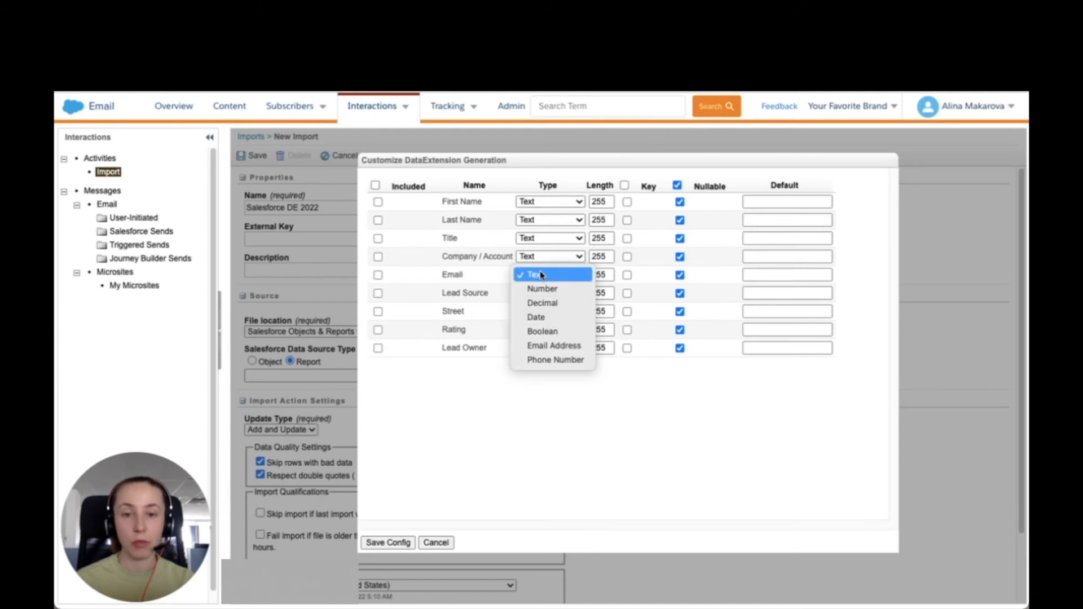
{"action": "left_click", "coordinate": [553, 345]}
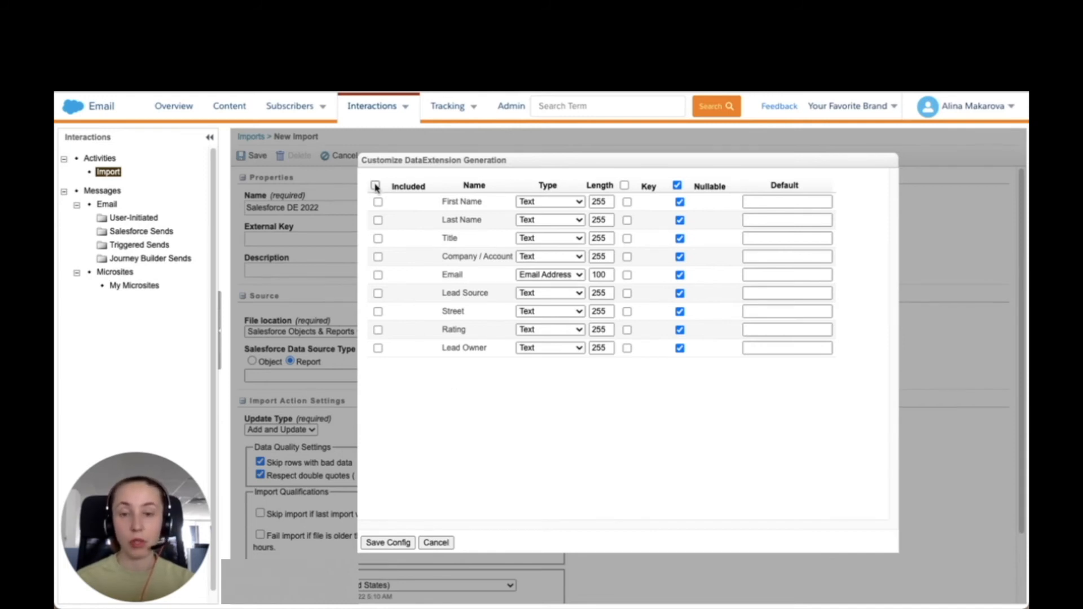
{"action": "left_click", "coordinate": [374, 185]}
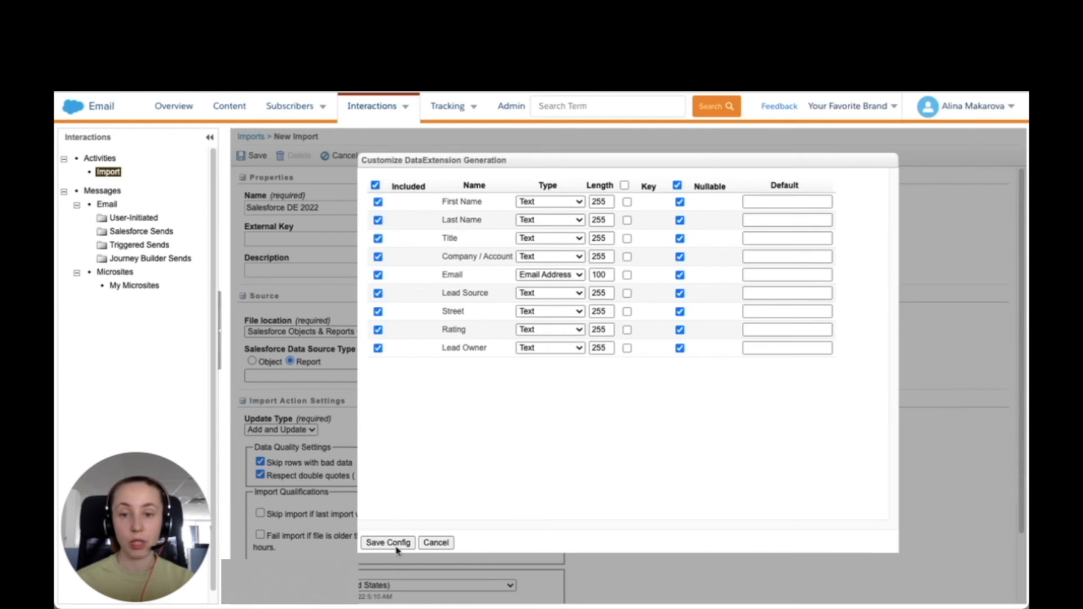
{"action": "left_click", "coordinate": [386, 542]}
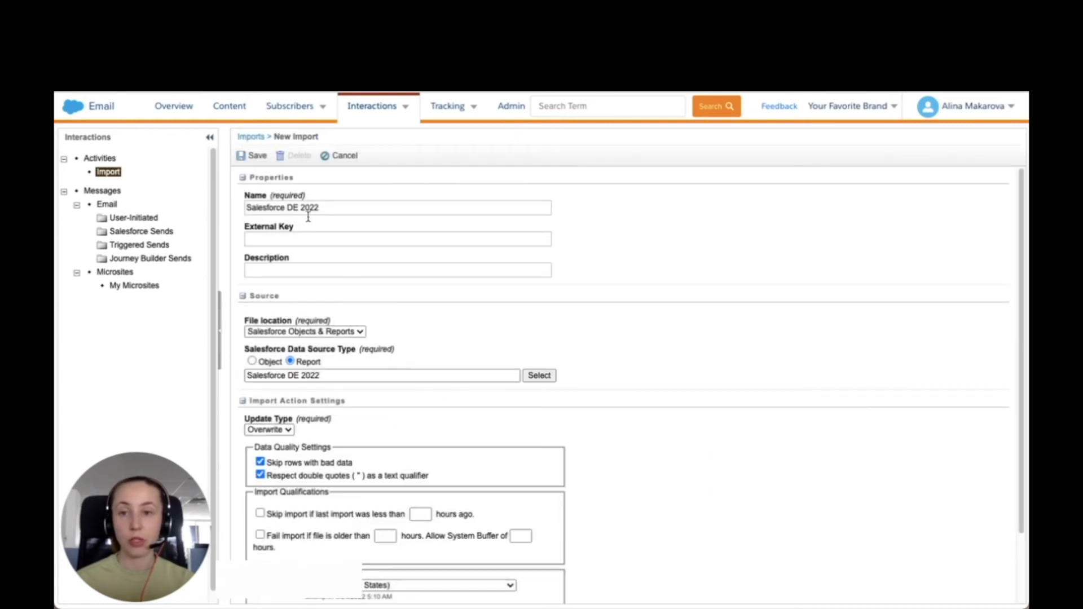
Step: Save the Salesforce DE 2022 import definition and start the selected import running
{"action": "left_click", "coordinate": [256, 154]}
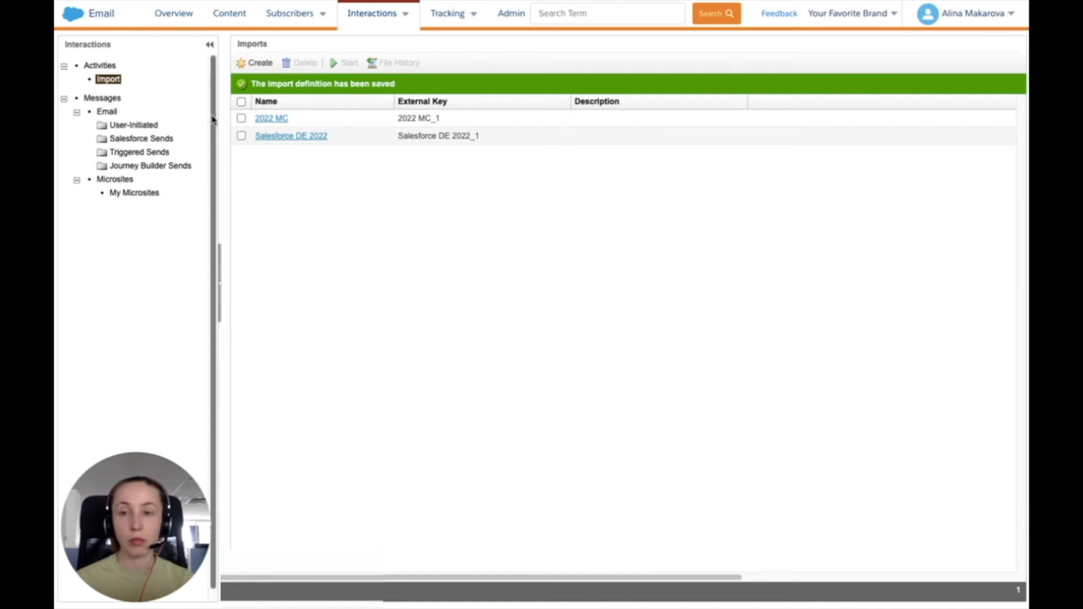
{"action": "left_click", "coordinate": [241, 118]}
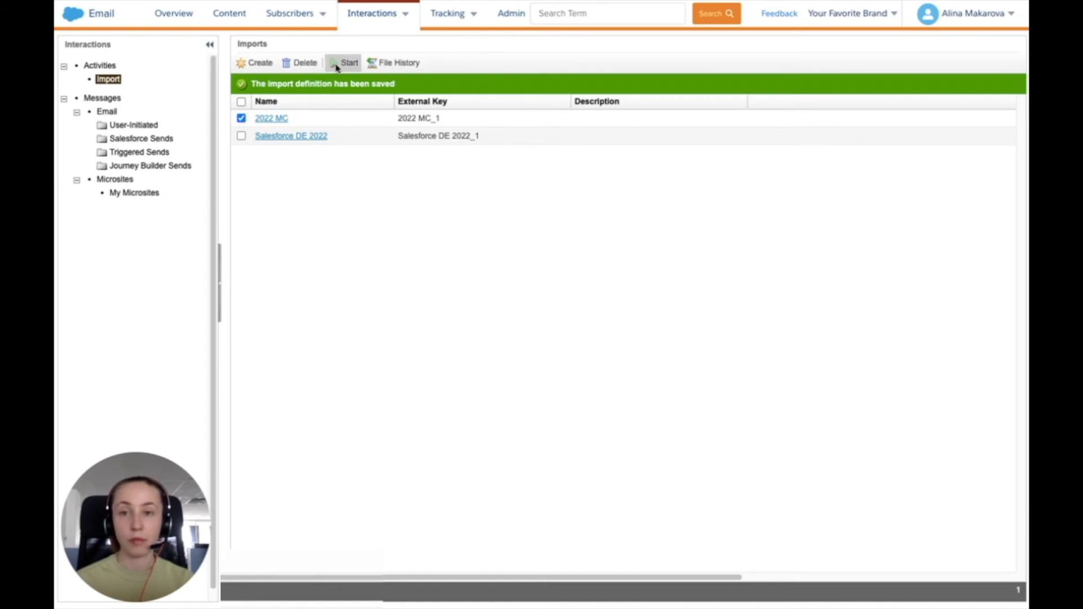
{"action": "left_click", "coordinate": [349, 64]}
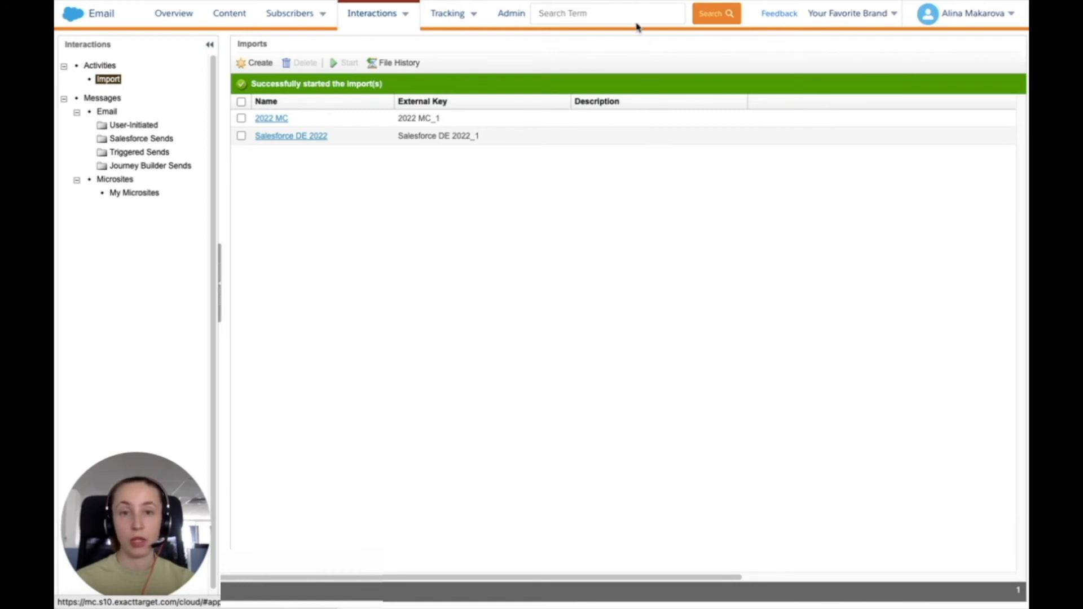
Step: Search the account for 'Salesforce DE 2022' to confirm the data extension exists, then go to Subscribers
{"action": "left_click", "coordinate": [607, 12]}
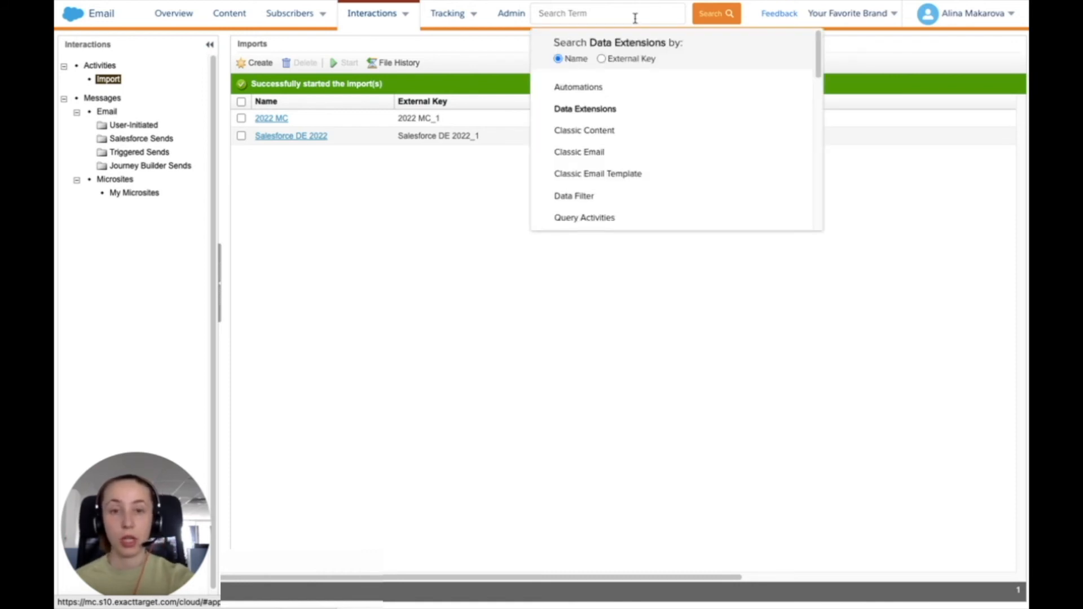
{"action": "type", "text": "Salesforce DE 2022"}
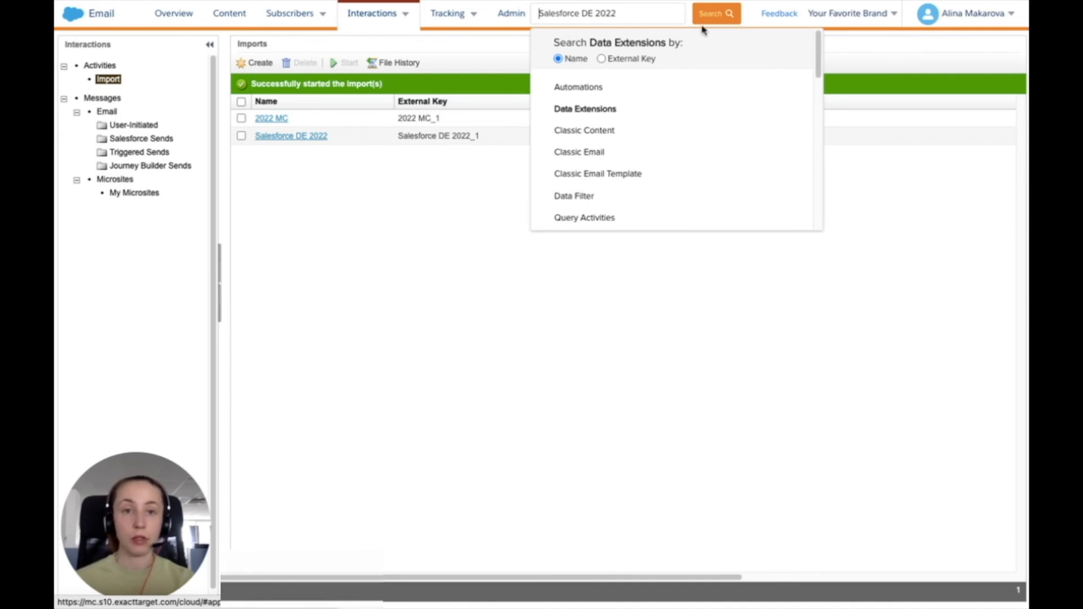
{"action": "left_click", "coordinate": [715, 12]}
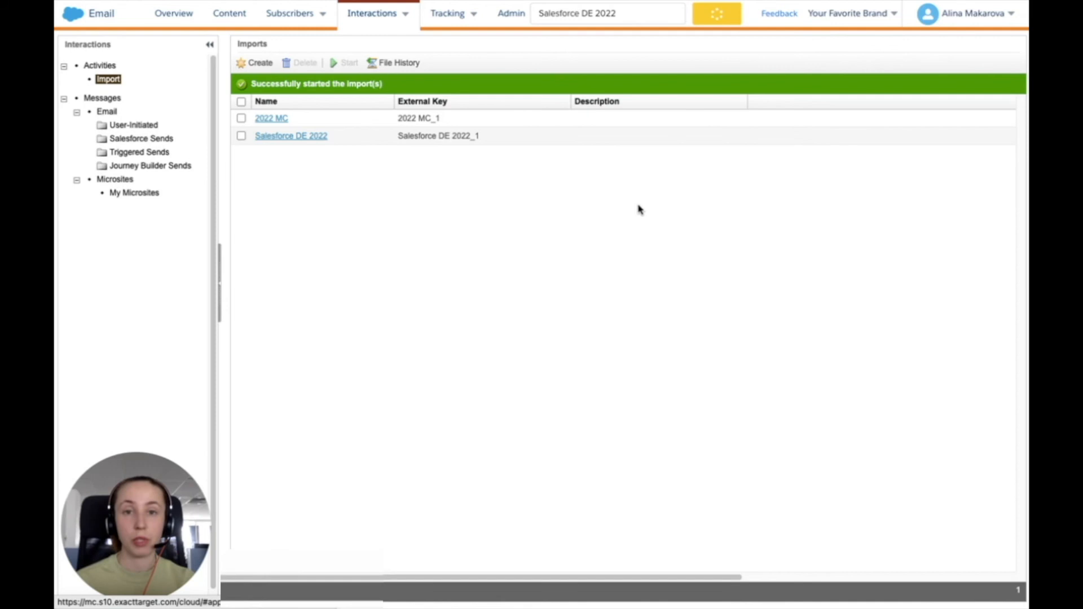
{"action": "left_click", "coordinate": [715, 13]}
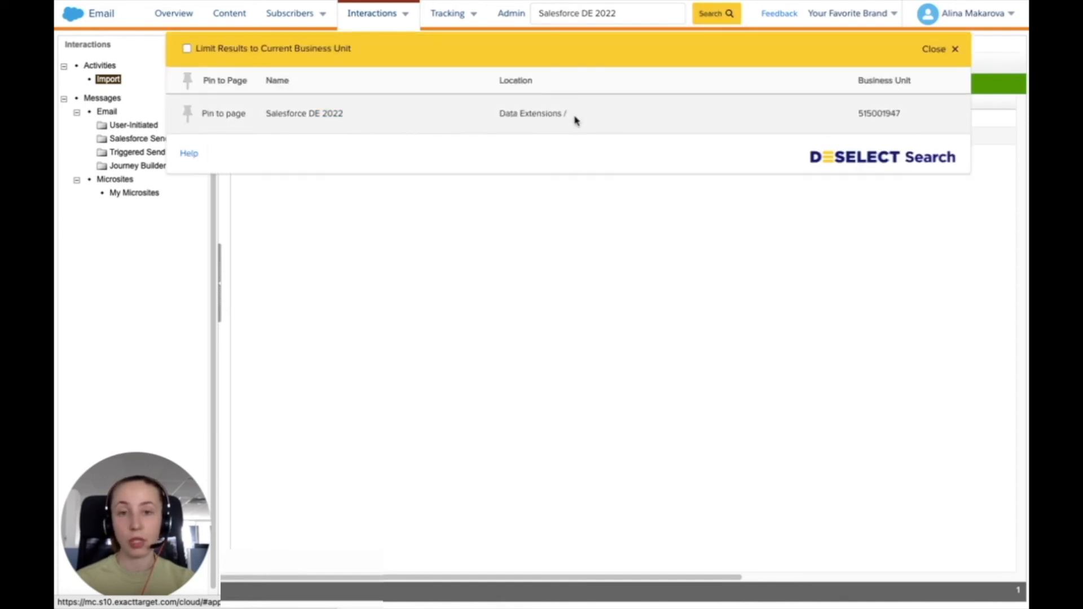
{"action": "left_click", "coordinate": [940, 48]}
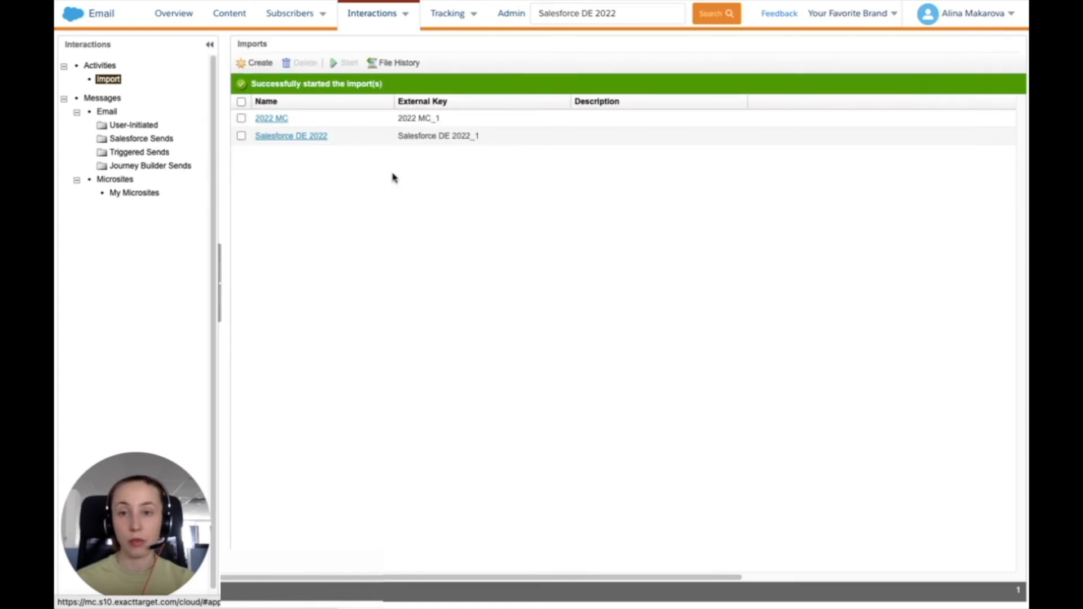
{"action": "left_click", "coordinate": [290, 14]}
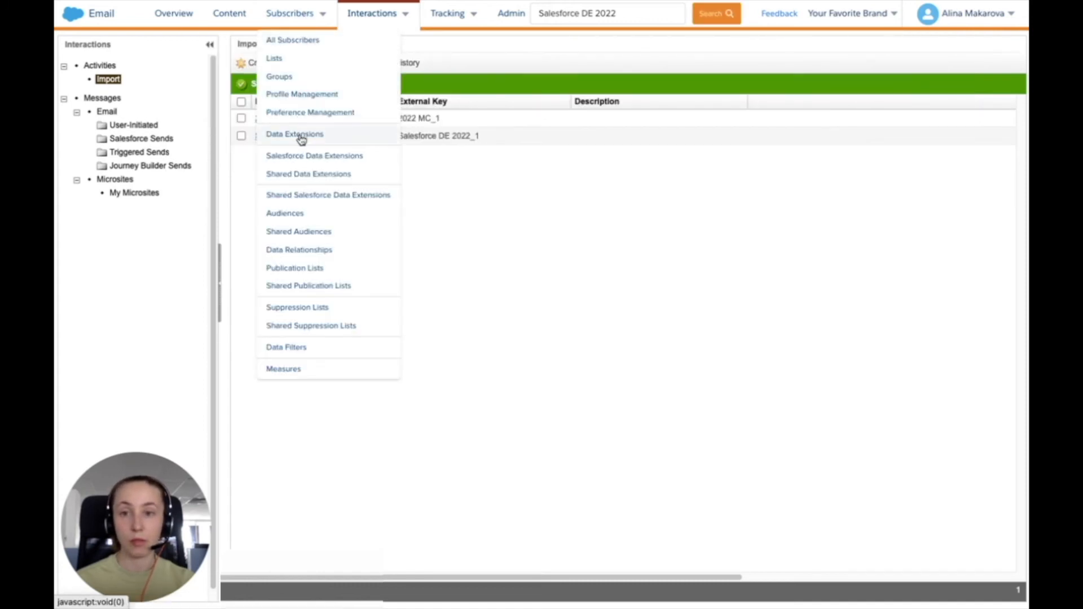
Step: In Data Extensions, filter to Salesforce DE 2022 and view its two imported lead records
{"action": "left_click", "coordinate": [295, 133]}
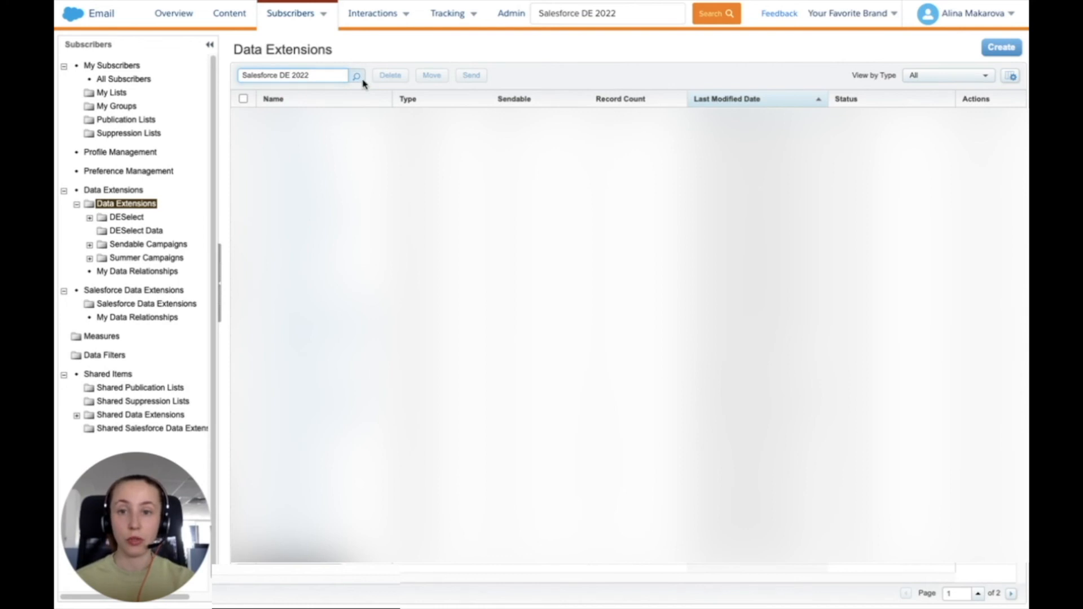
{"action": "left_click", "coordinate": [357, 76]}
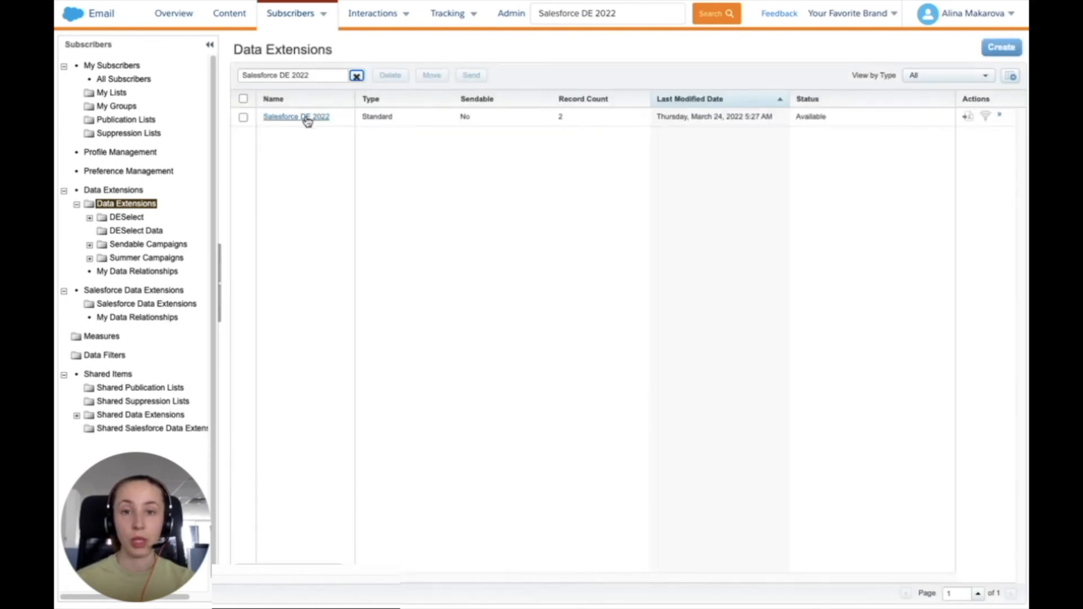
{"action": "left_click", "coordinate": [296, 117]}
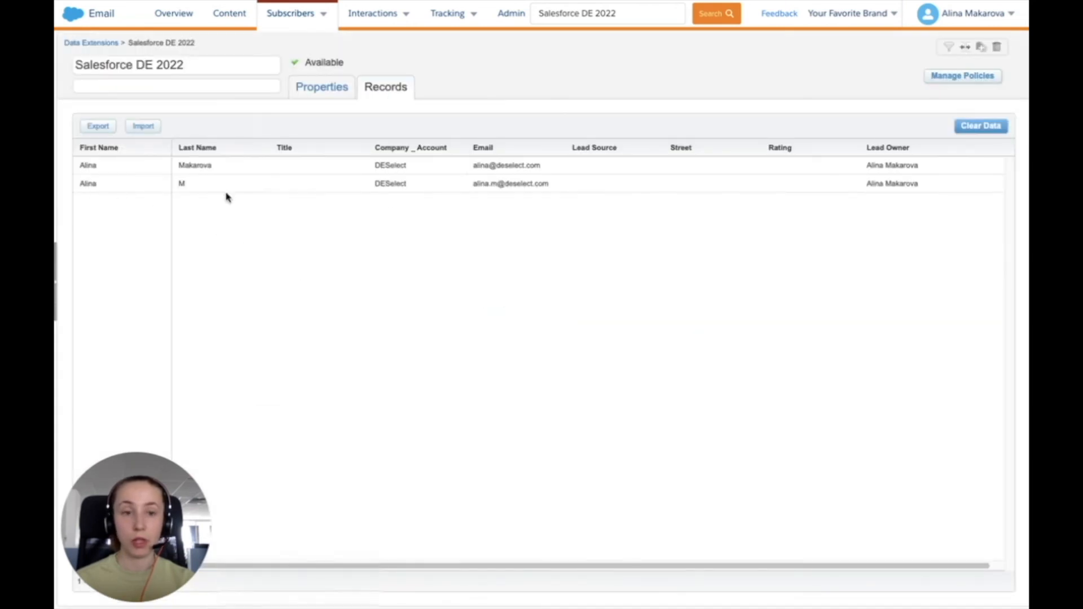
{"action": "mouse_move", "coordinate": [124, 166]}
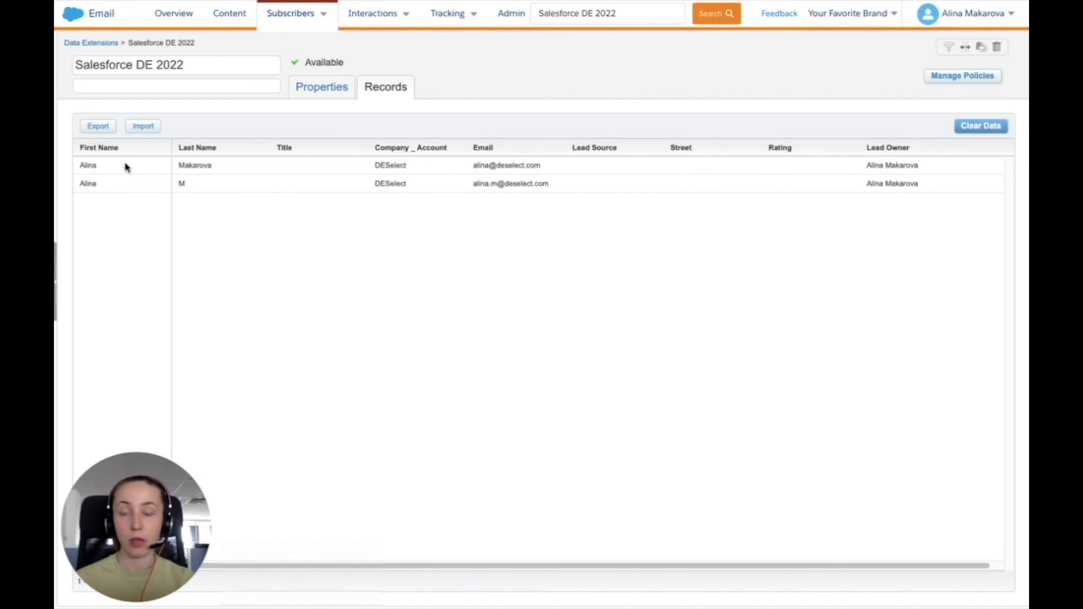